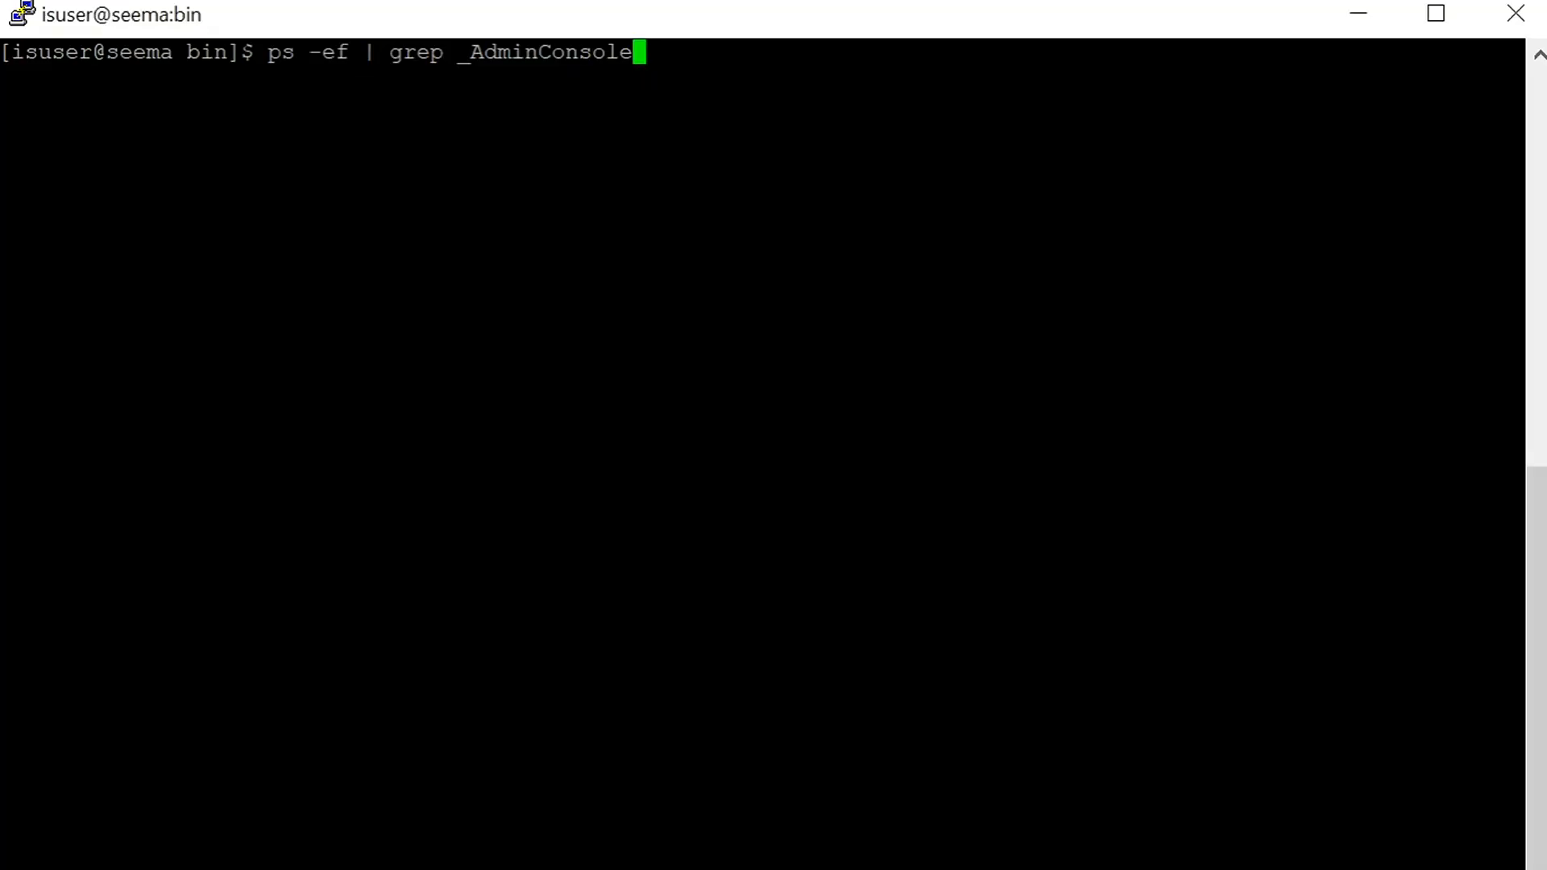
Run ps -ef | grep _AdminConsole to confirm the AdminConsole Java process is running.
key("Return")
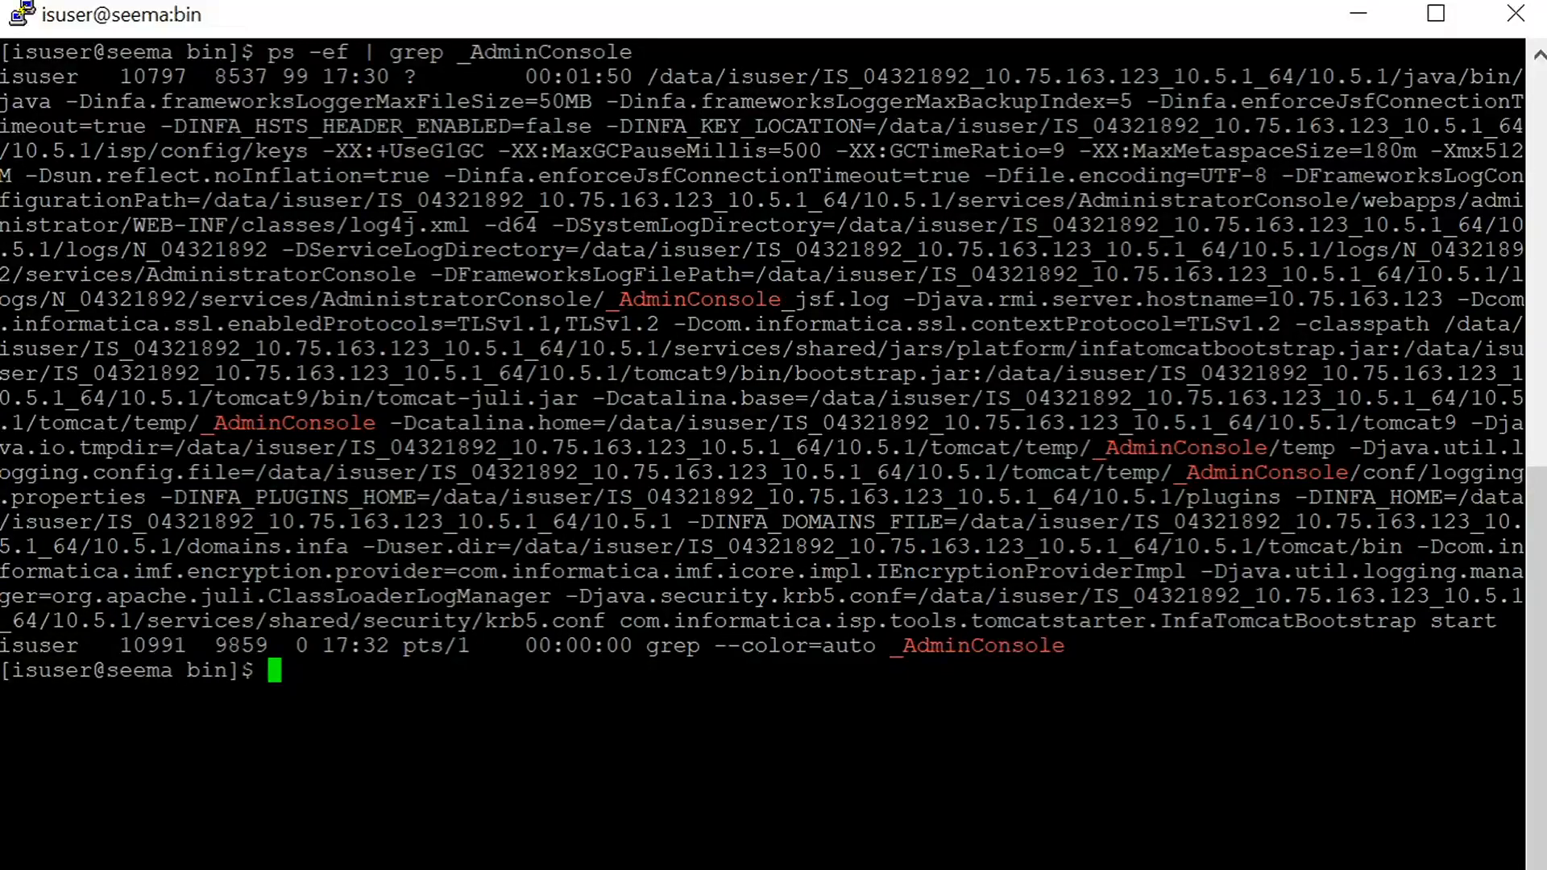
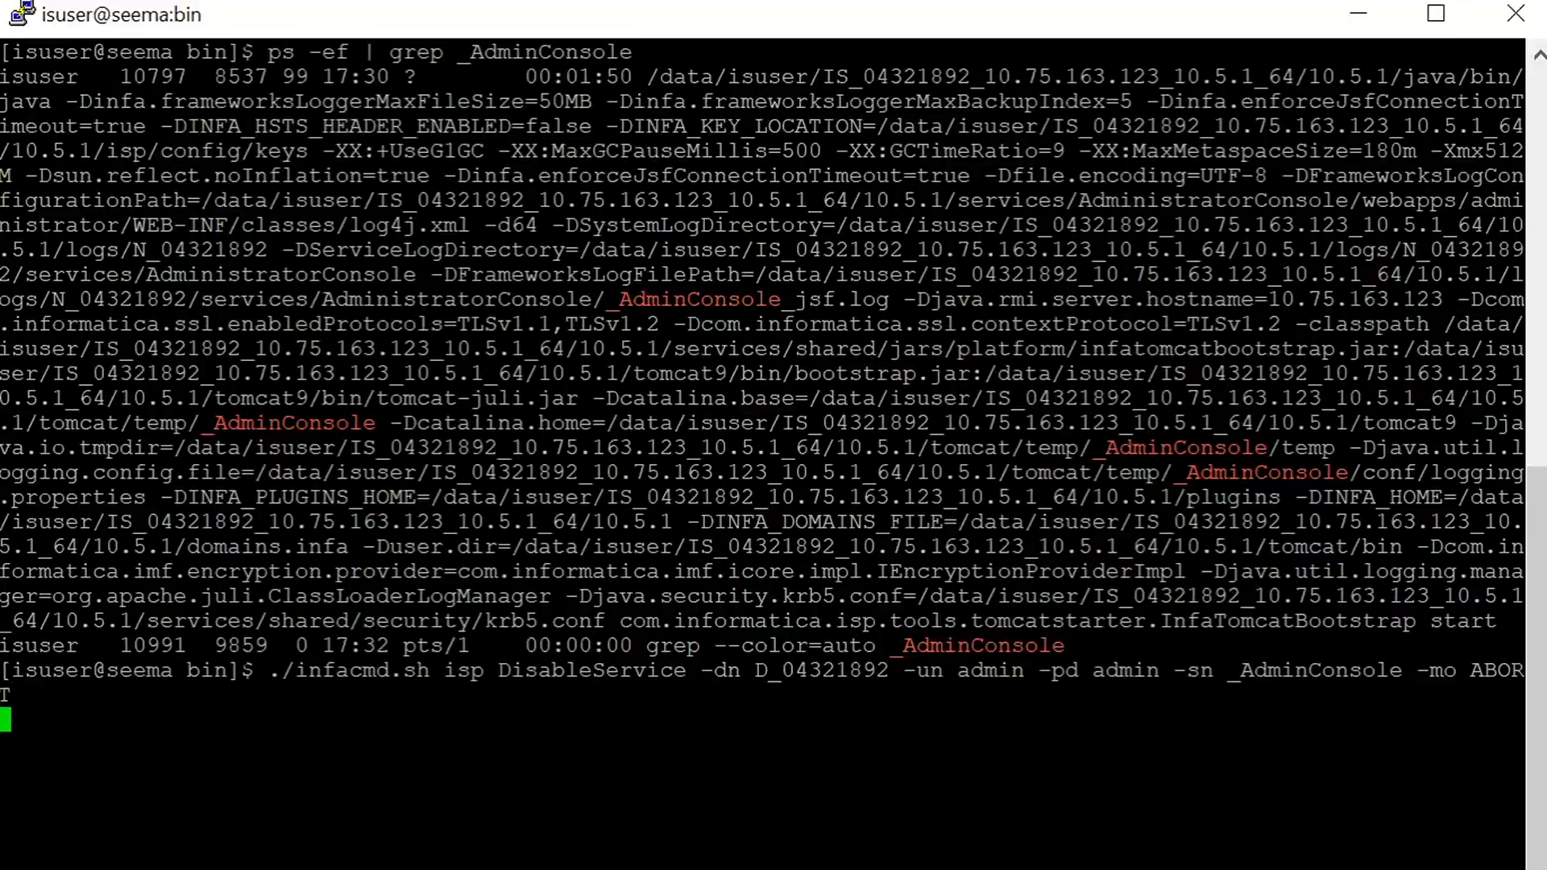
key("Return")
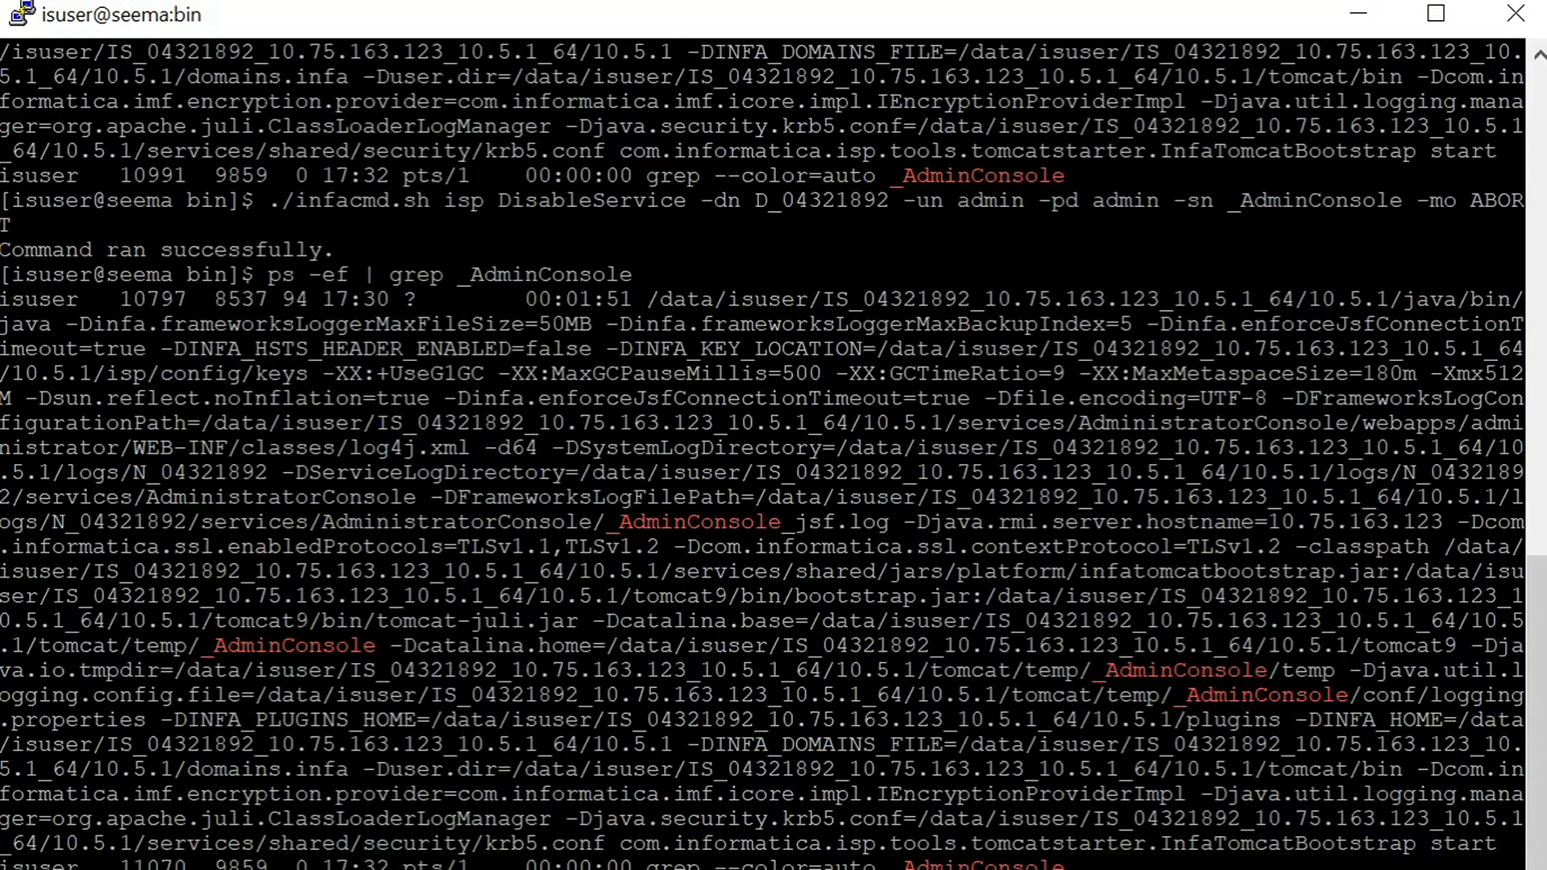
scroll("down", 3)
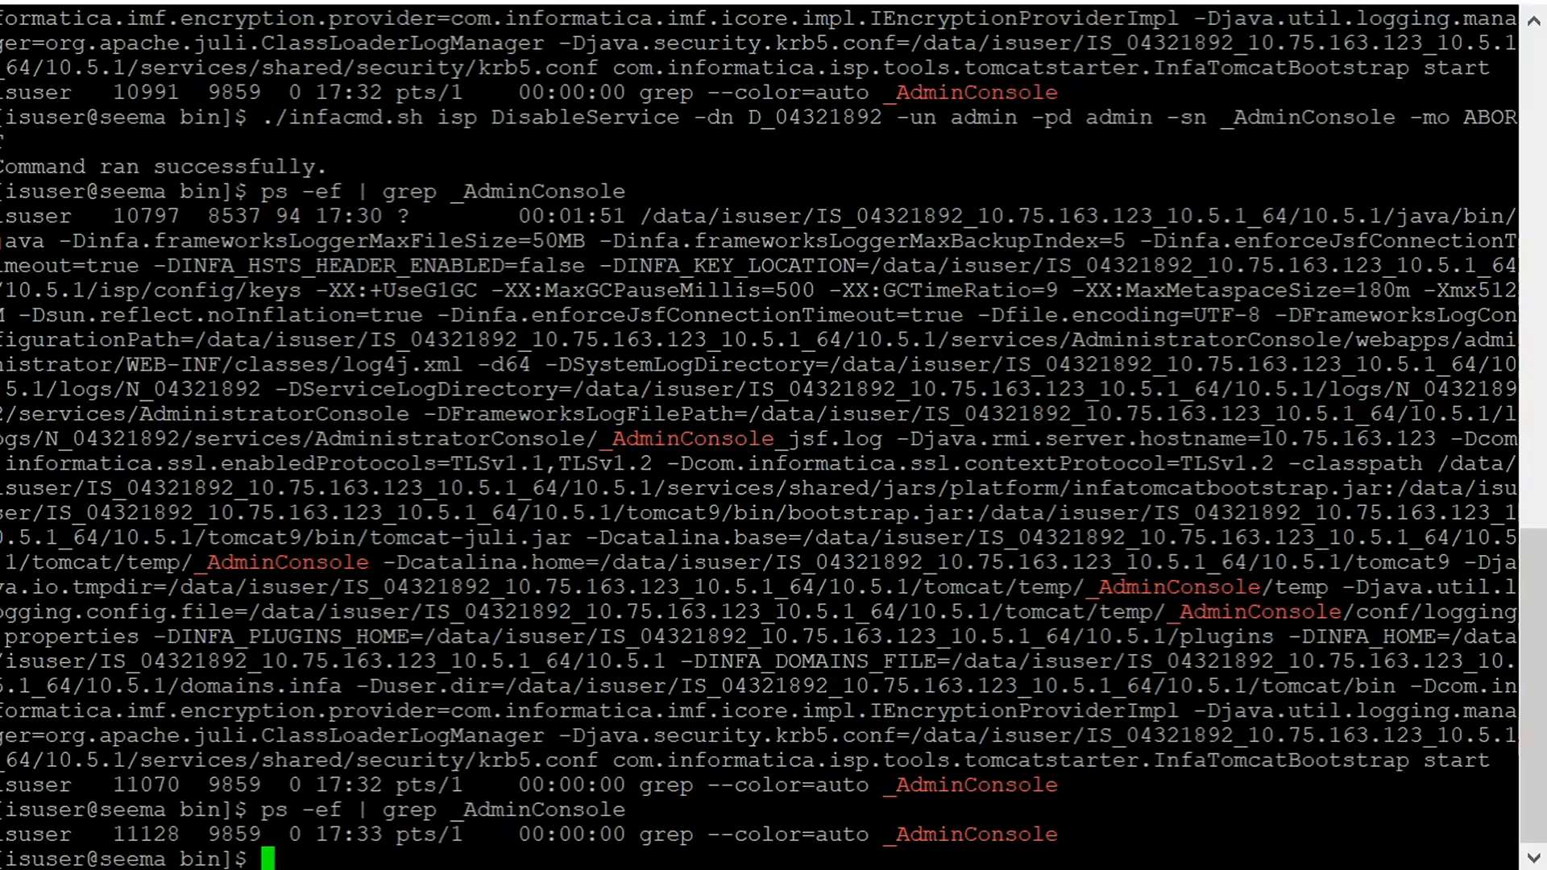
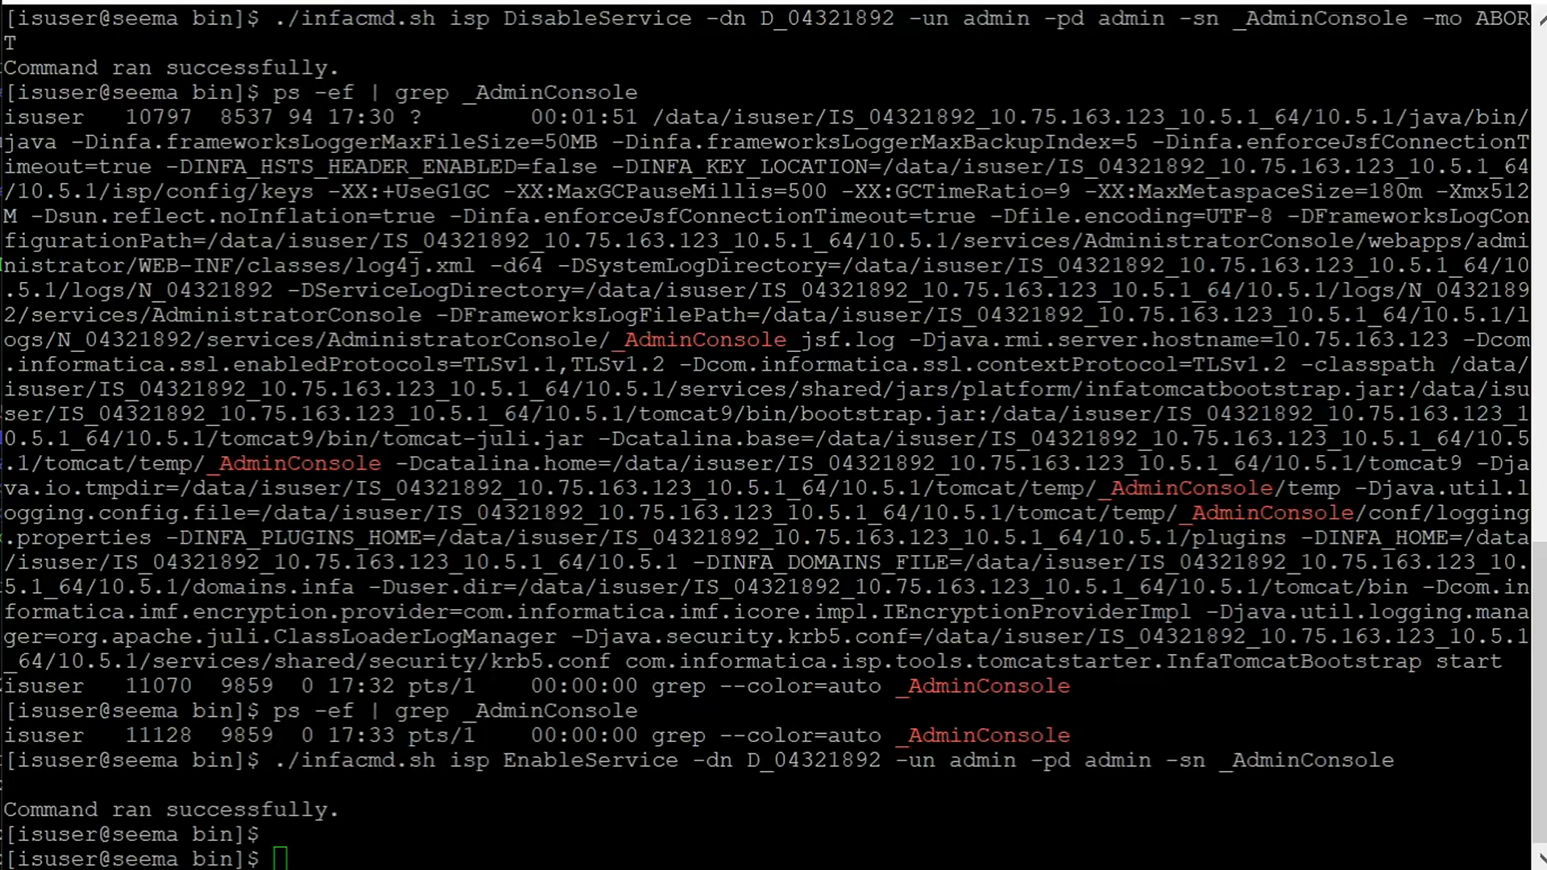
Re-enable _AdminConsole via infacmd EnableService and confirm its Java process with ps -ef | grep.
type("ps -ef | grep _AdminConsole")
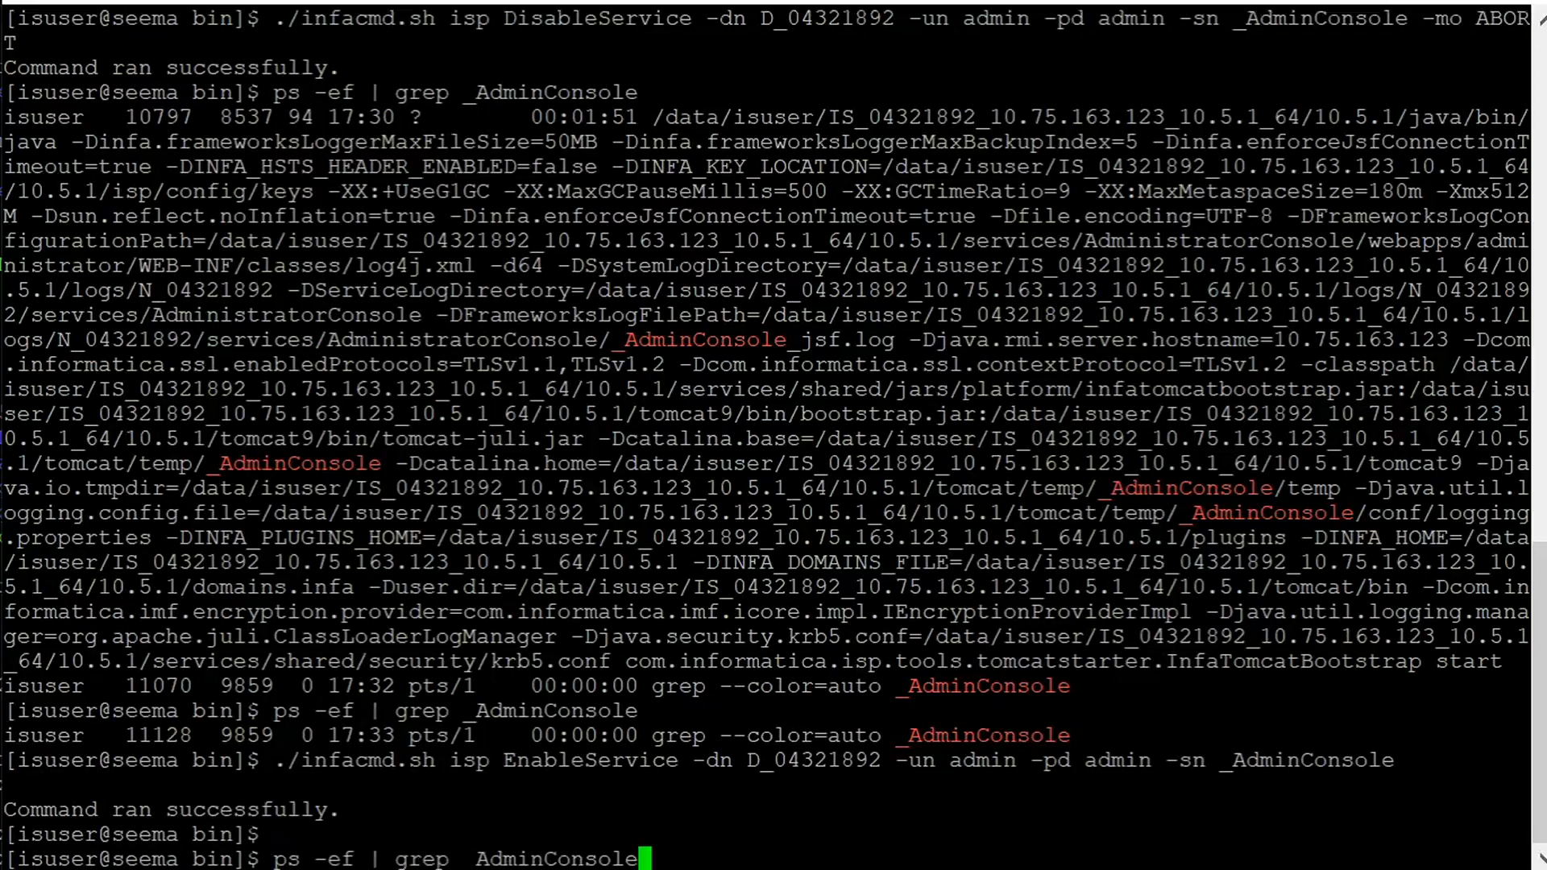
key("Return")
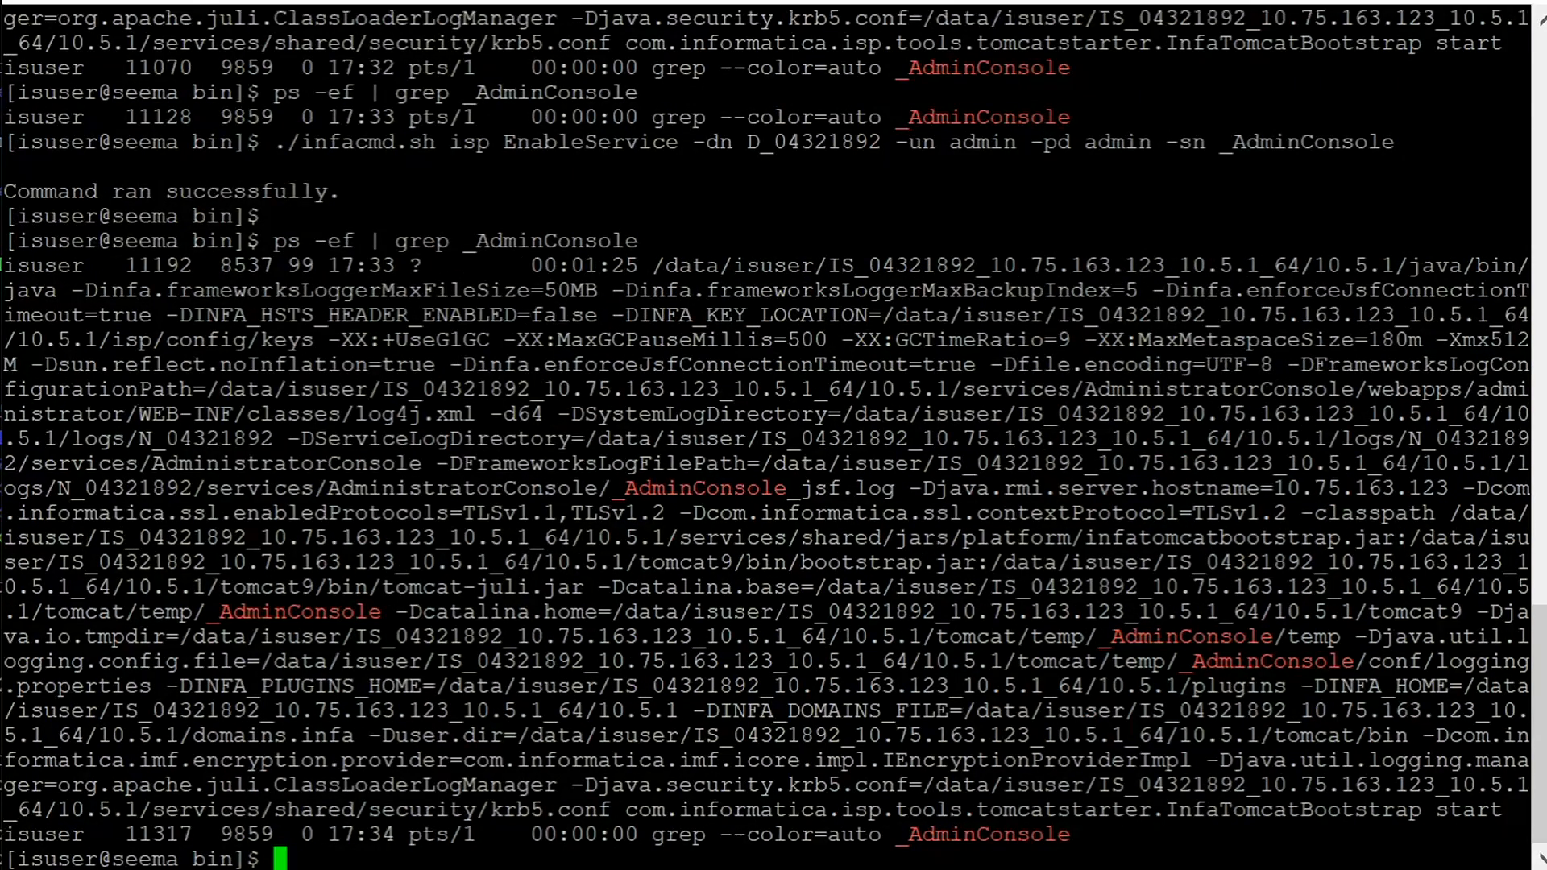